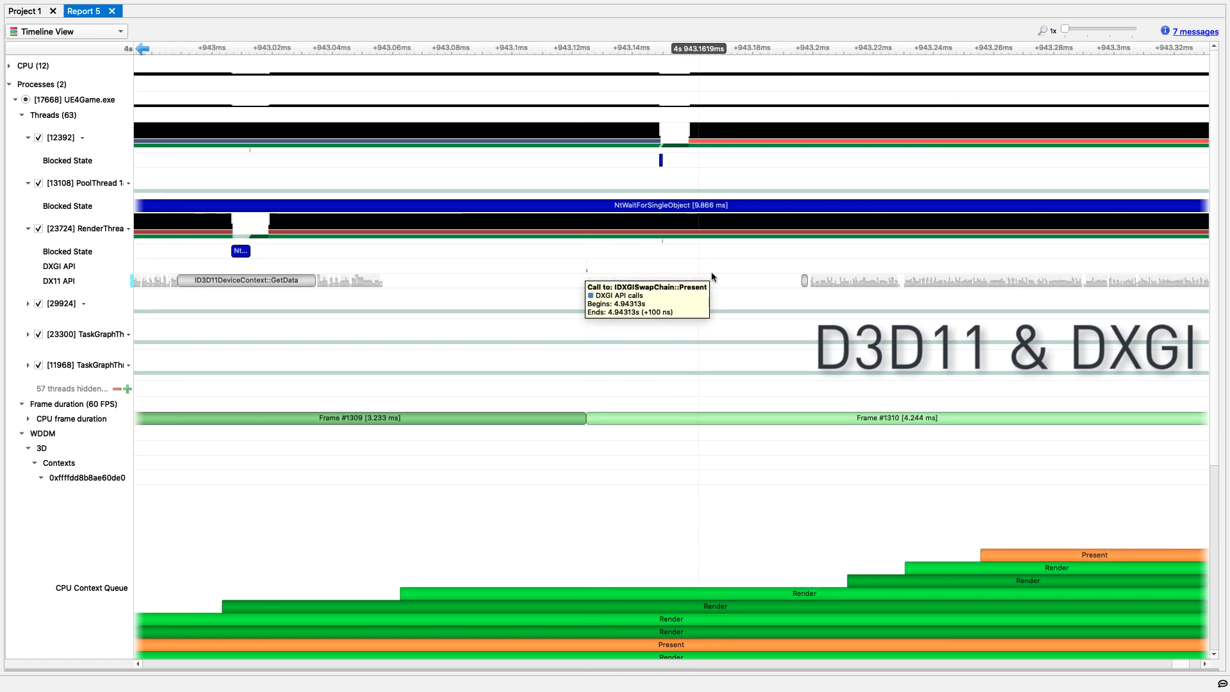
pyautogui.moveTo(804, 280)
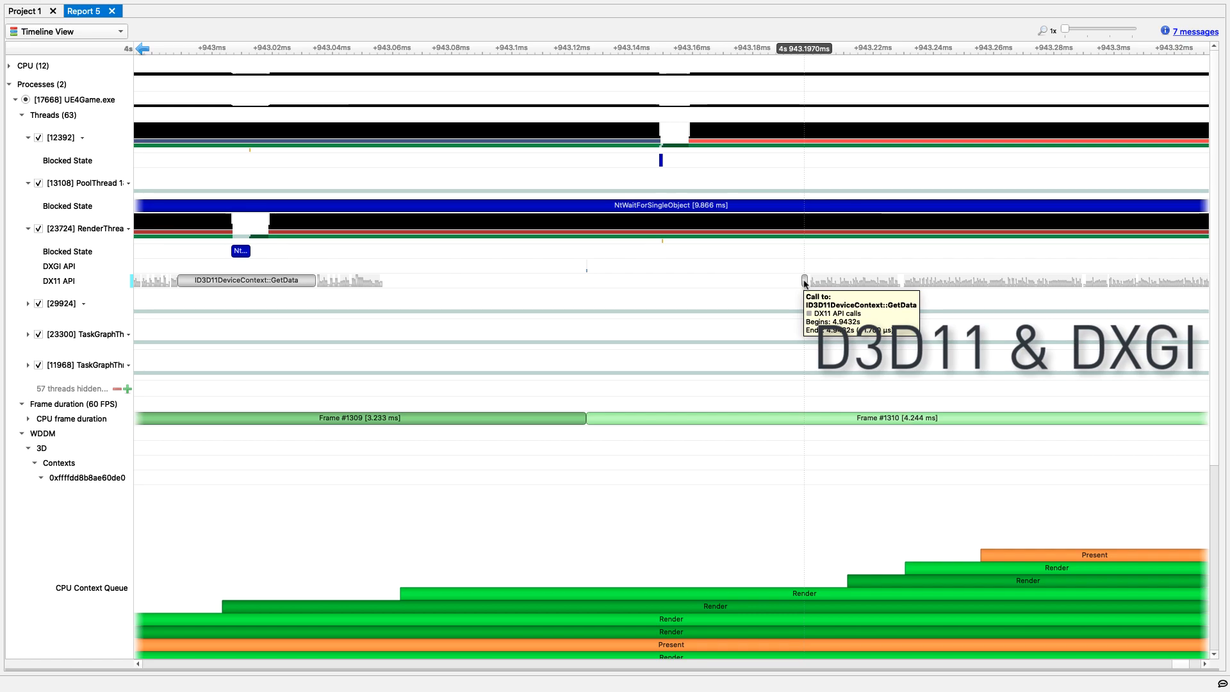
pyautogui.moveTo(838, 286)
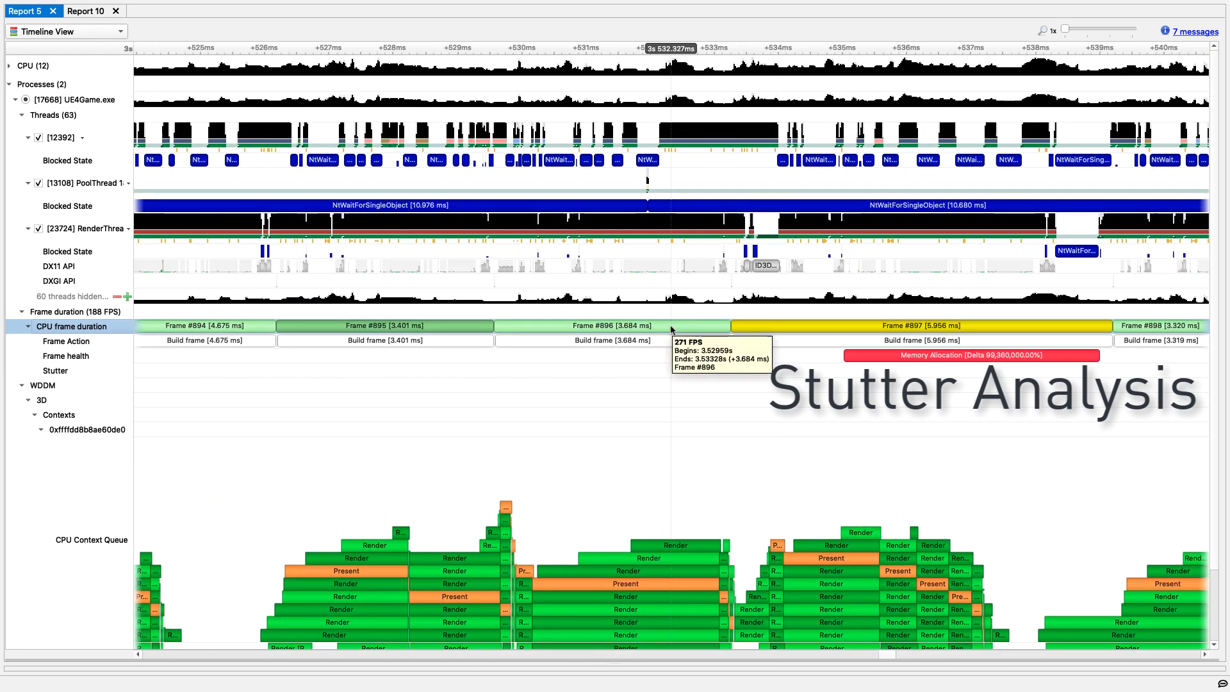
pyautogui.moveTo(753, 326)
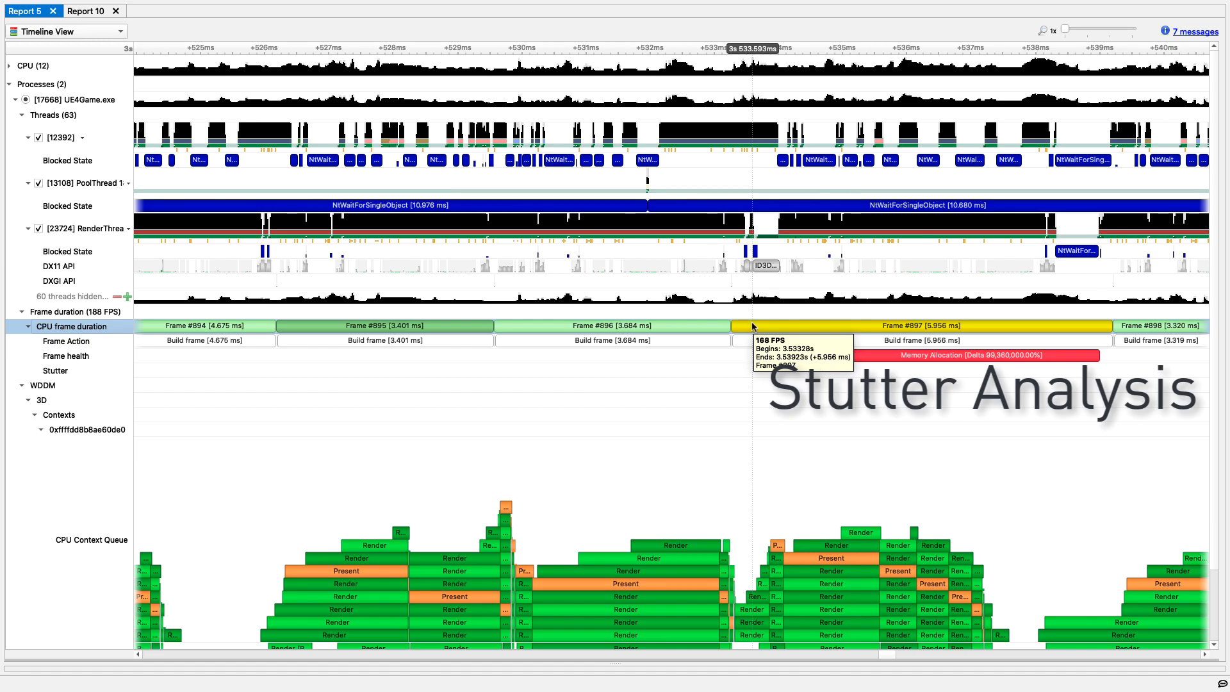
pyautogui.moveTo(876, 362)
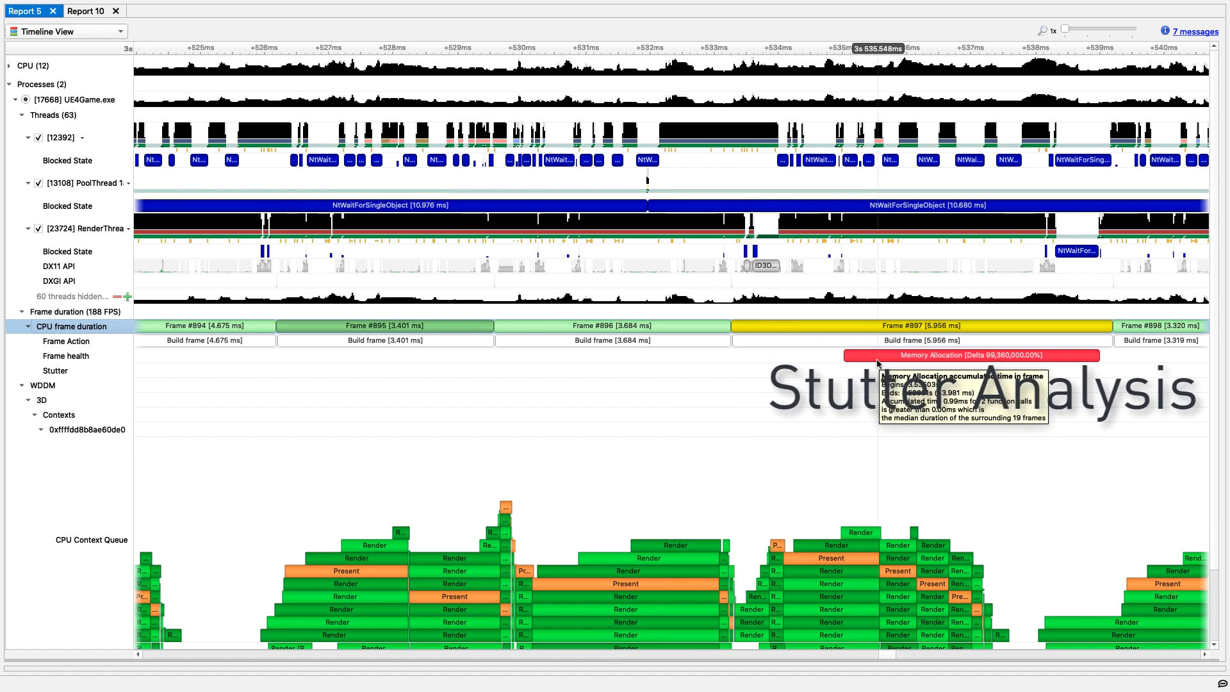